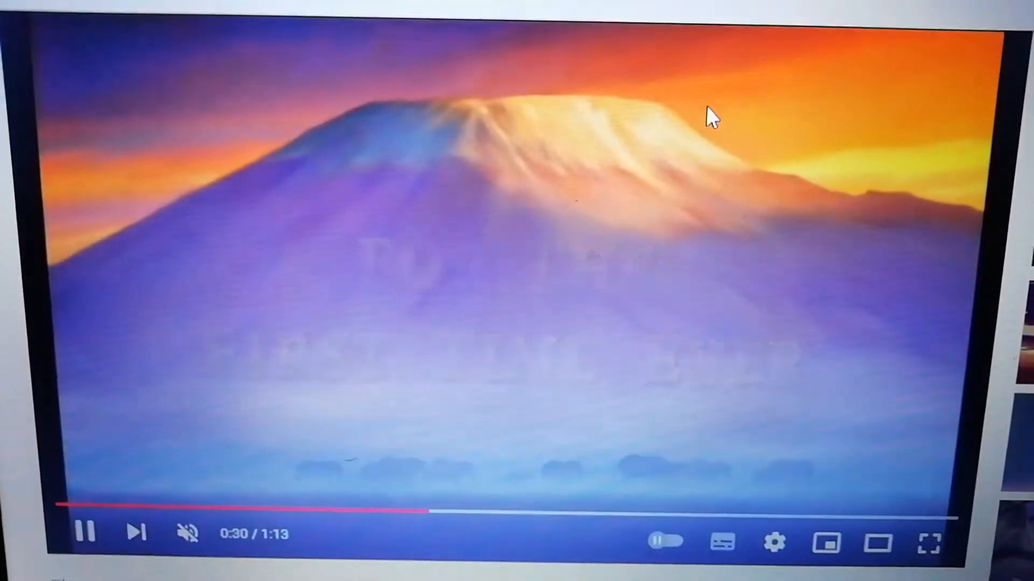
left_click(488, 310)
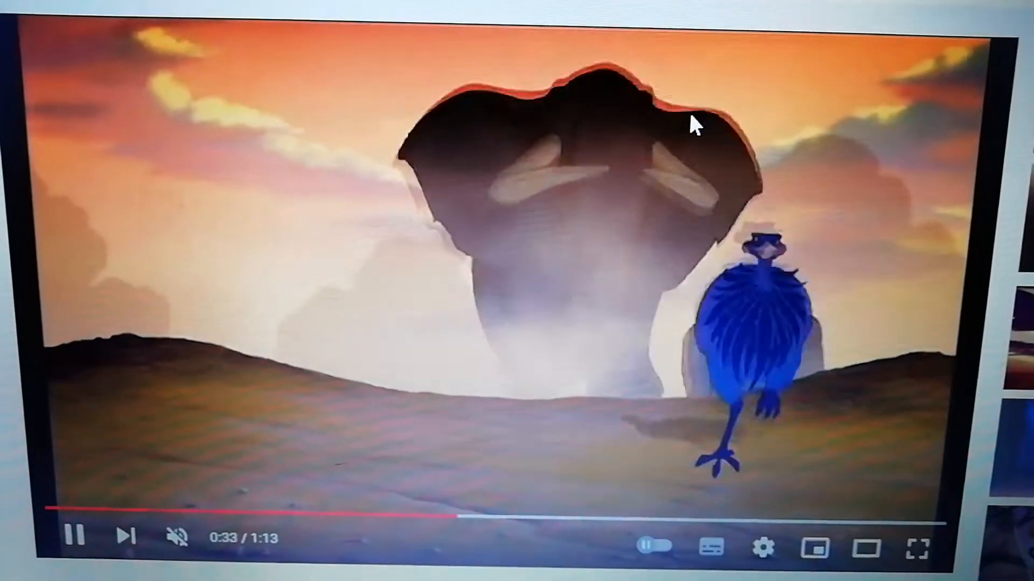
left_click(162, 536)
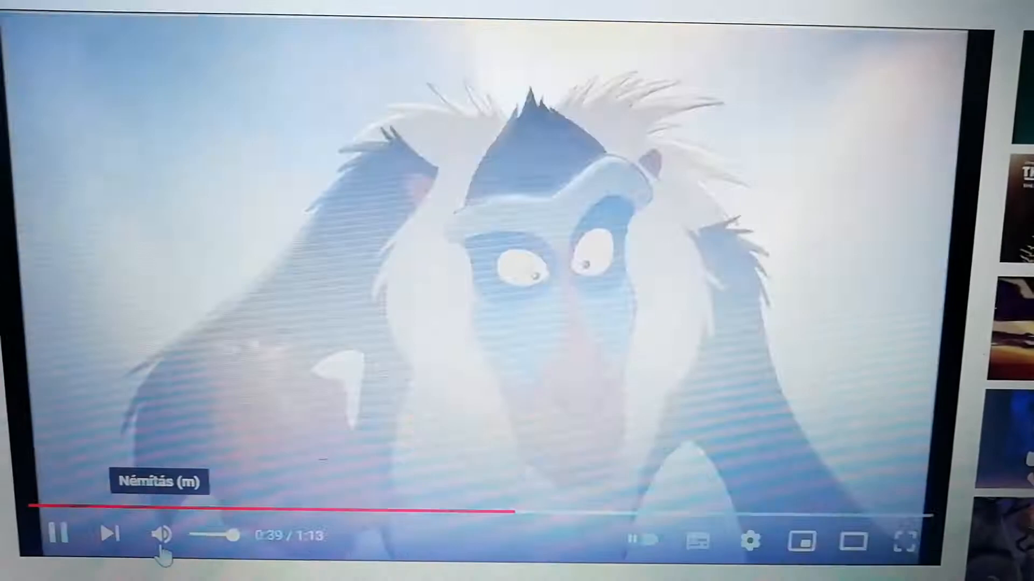
left_click(160, 535)
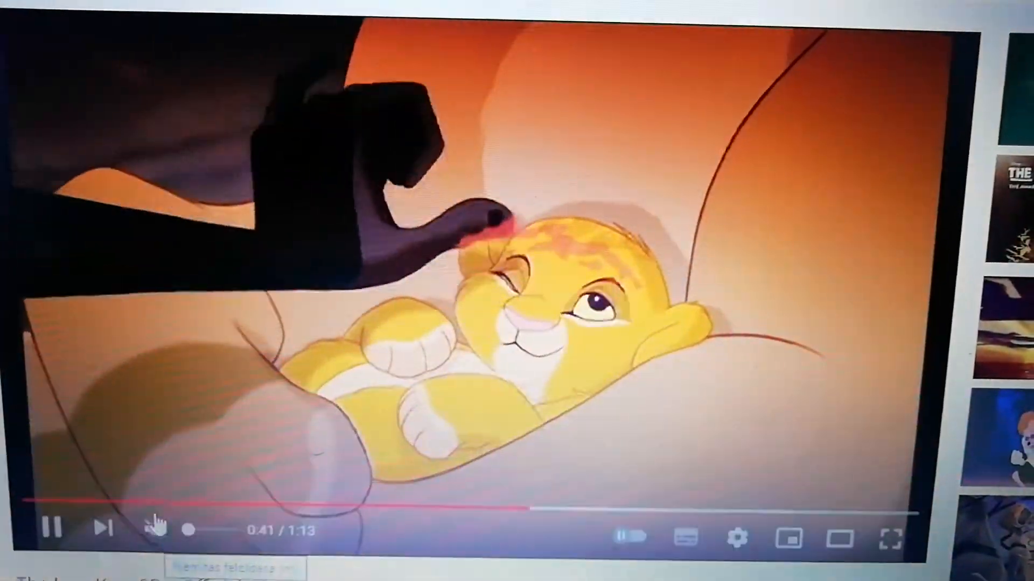